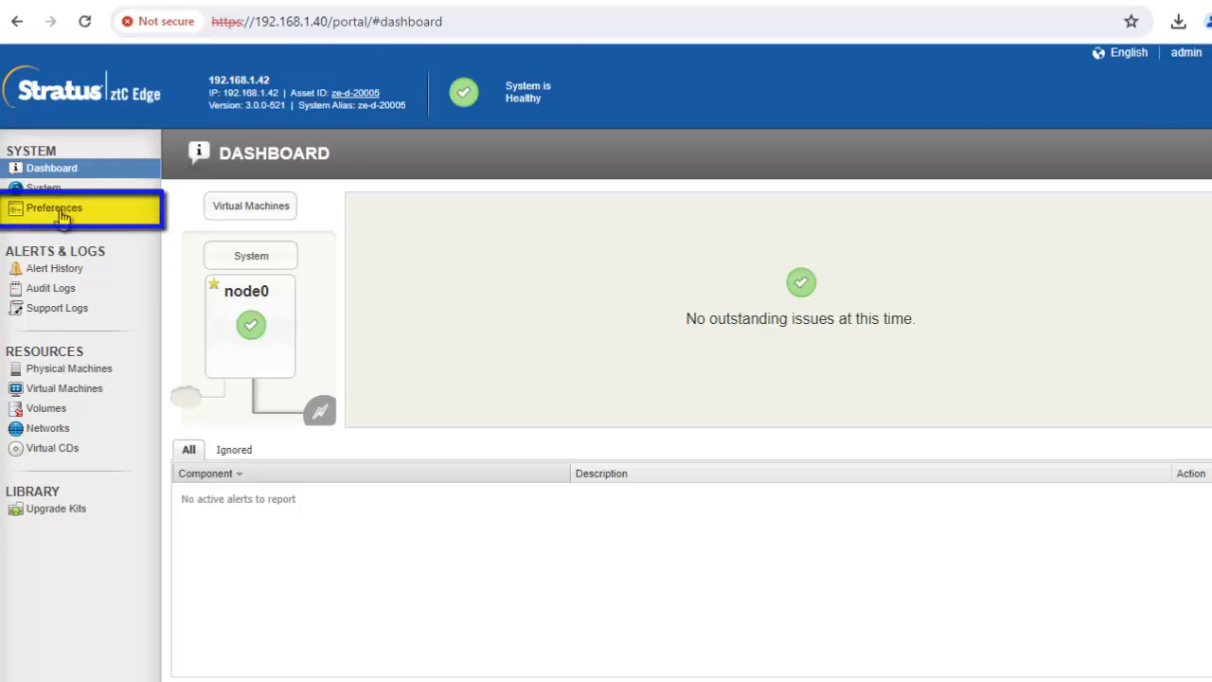
Show the Availability preferences, where redundant configuration is off and only node0 is listed
left_click(53, 208)
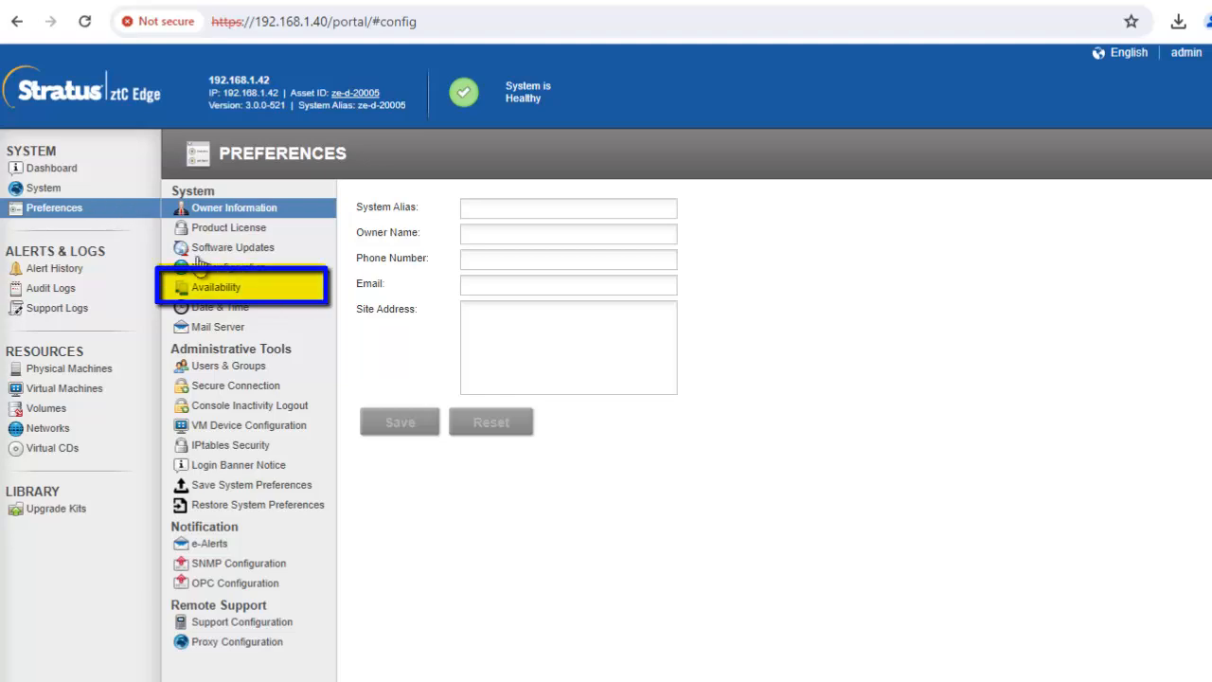
left_click(215, 286)
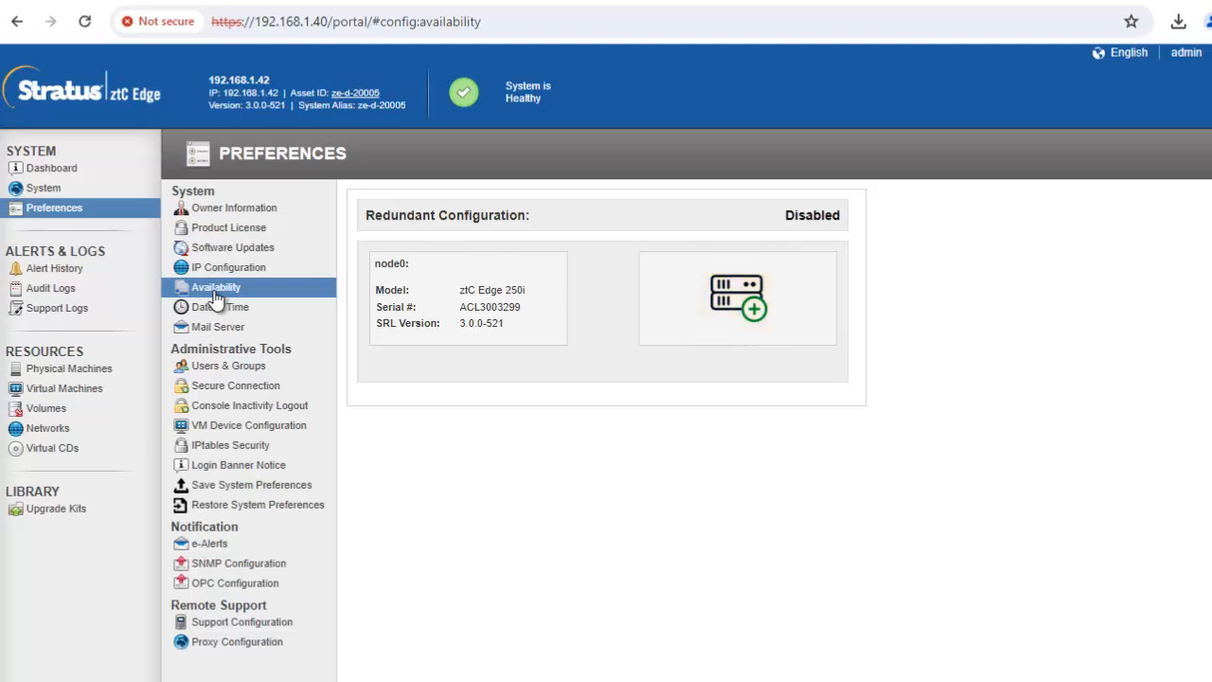
mouse_move(717, 313)
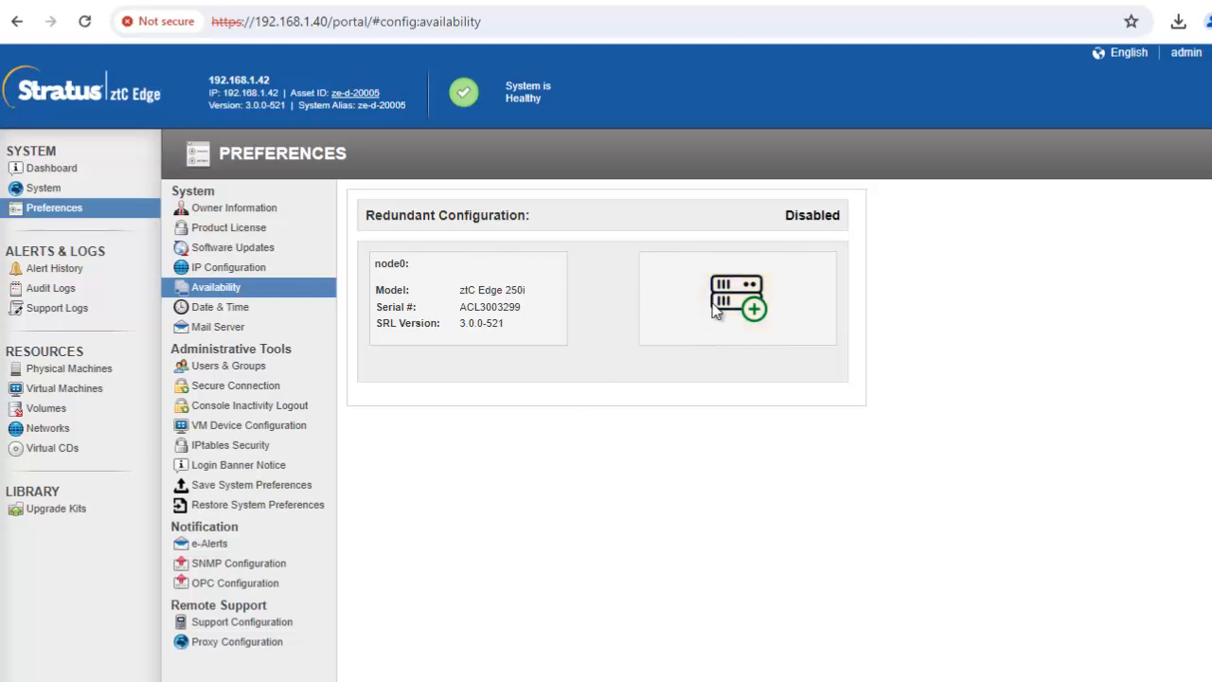
Run the add-node wizard through preparation and discovery until node1 is found
left_click(738, 303)
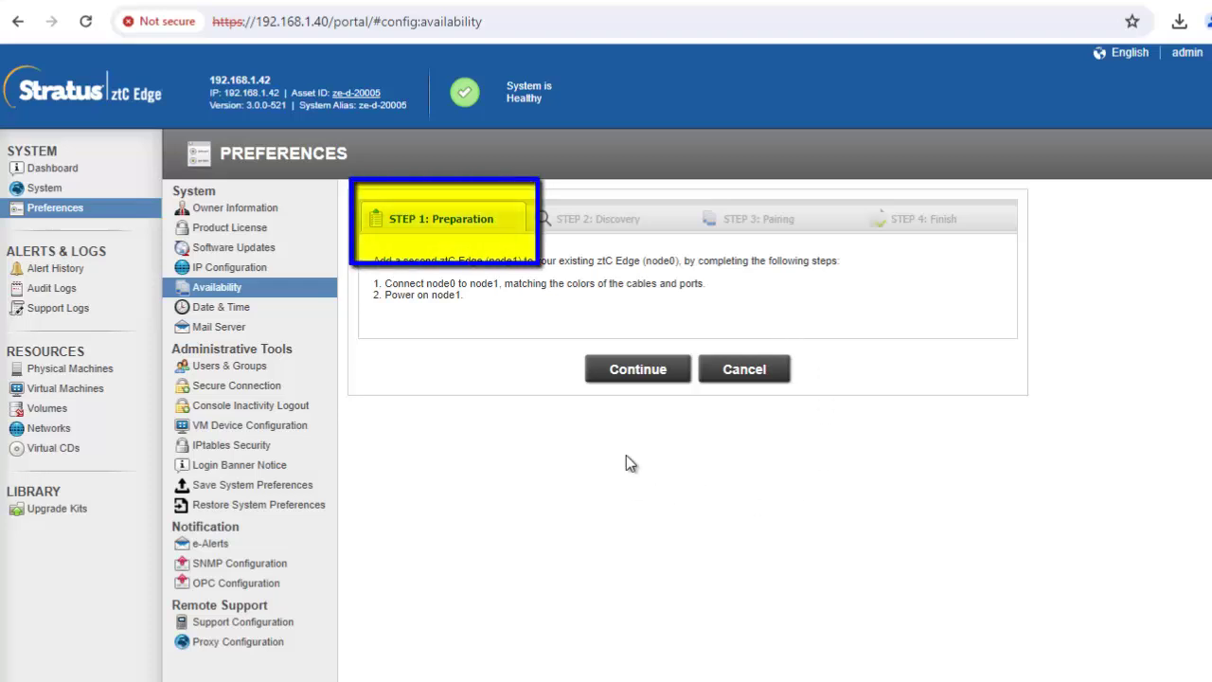
mouse_move(622, 385)
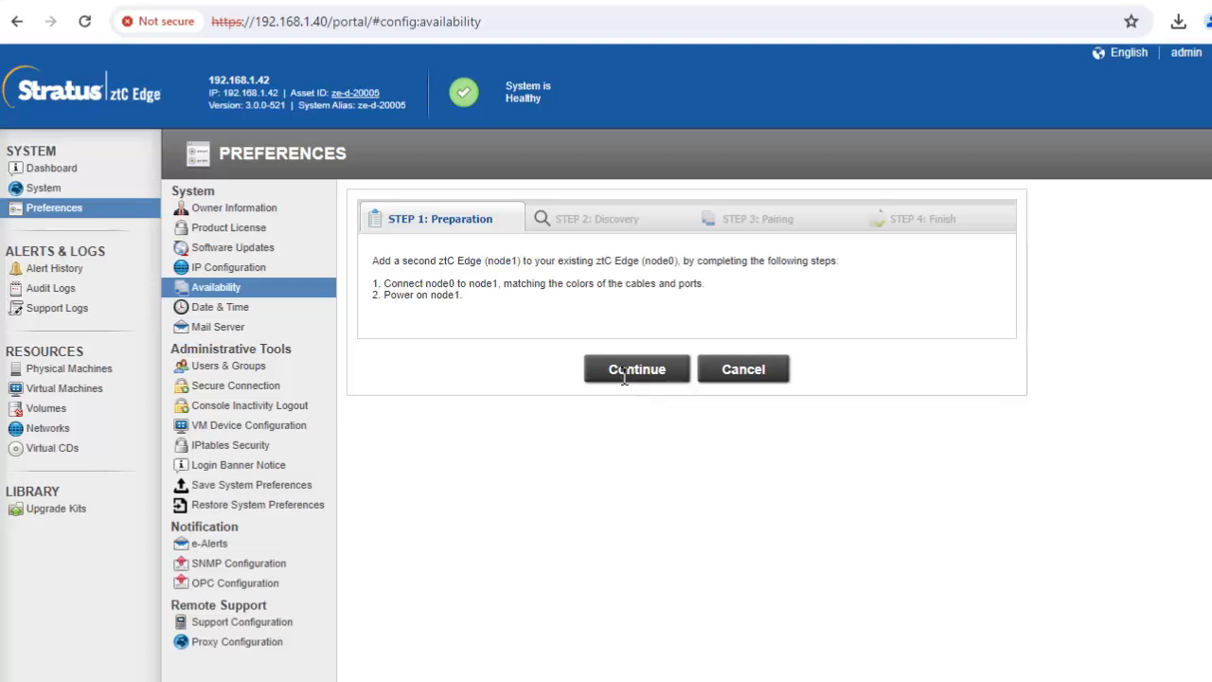
left_click(636, 369)
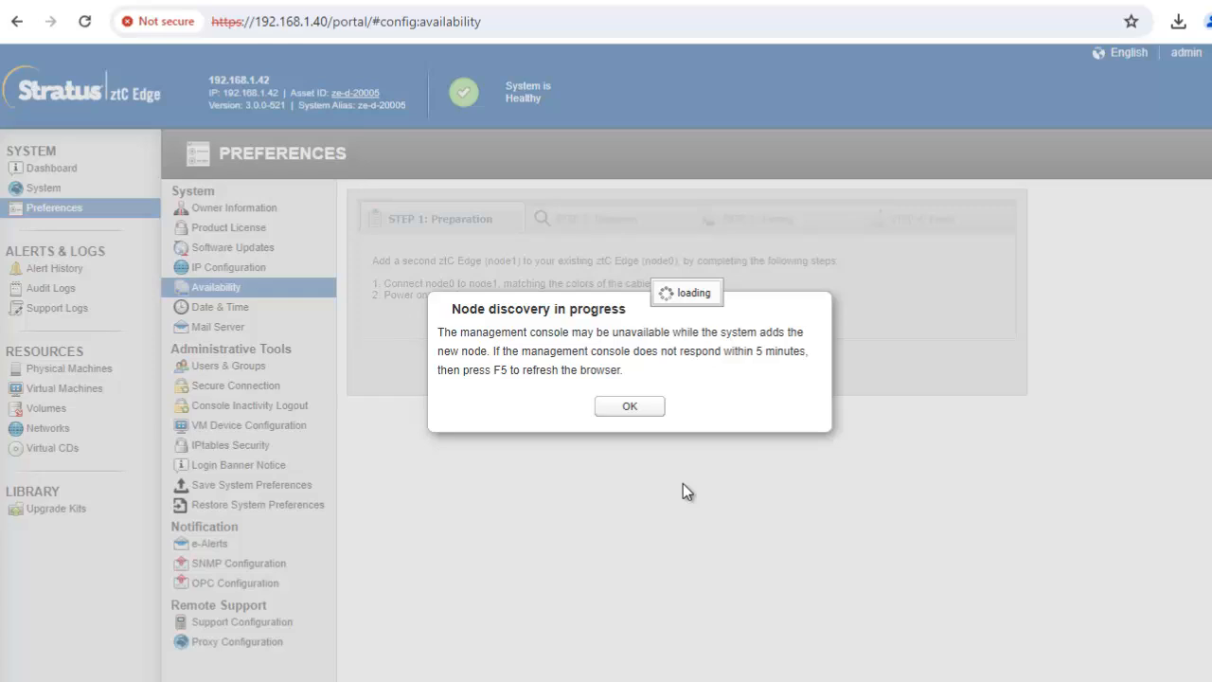
left_click(629, 405)
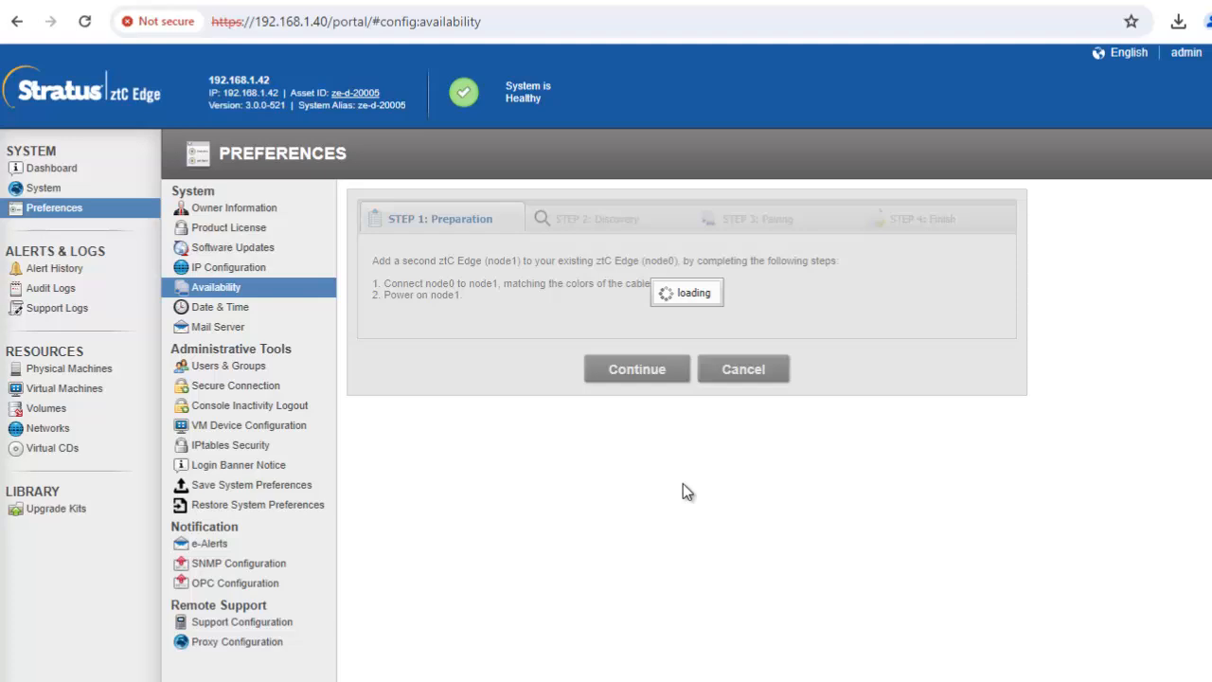
left_click(636, 369)
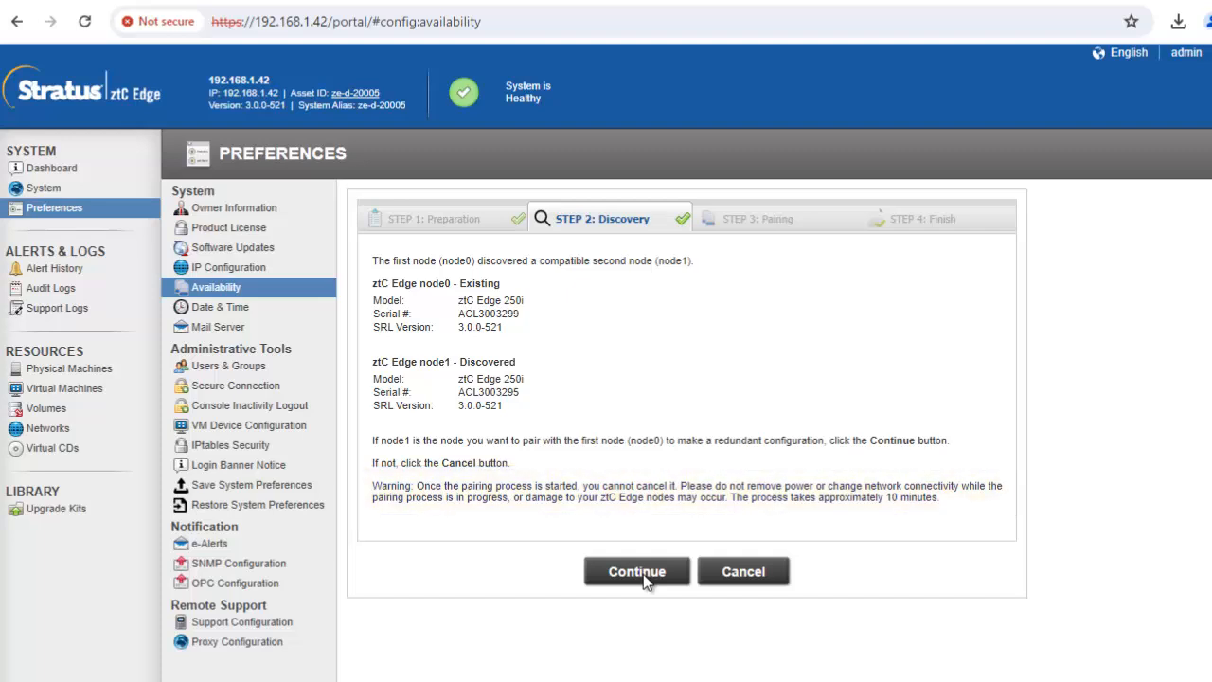
Acknowledge and accept the support-levels terms for pairing node1 with node0
left_click(636, 571)
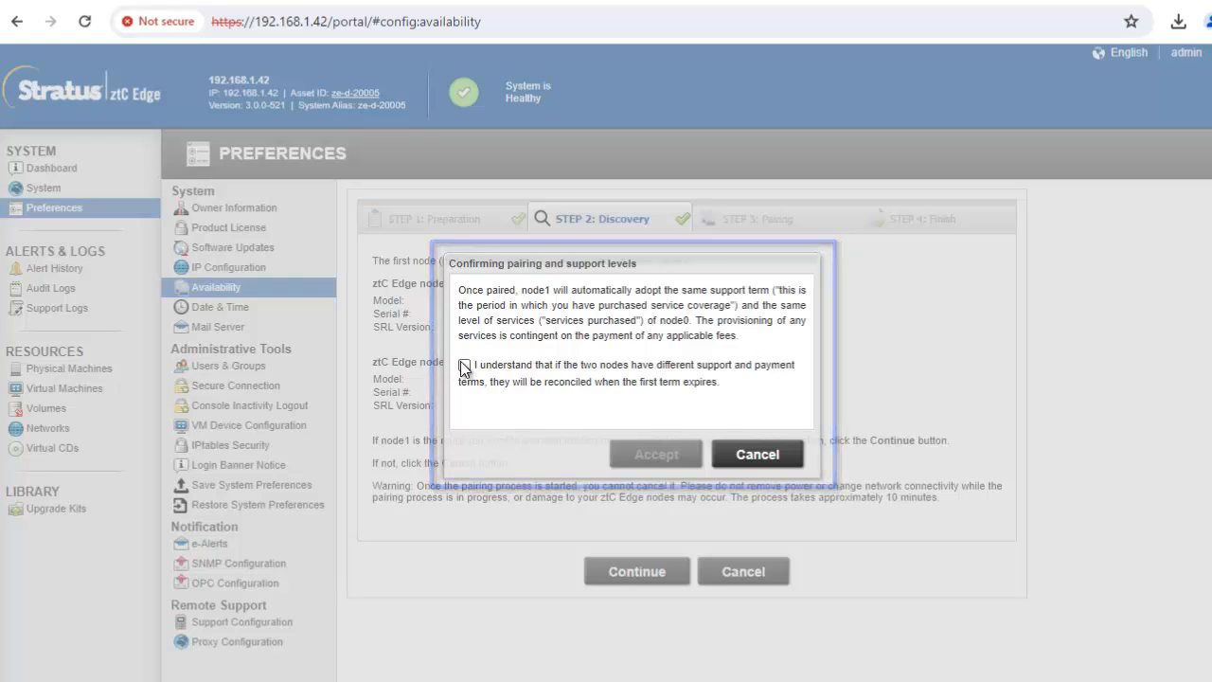
left_click(464, 365)
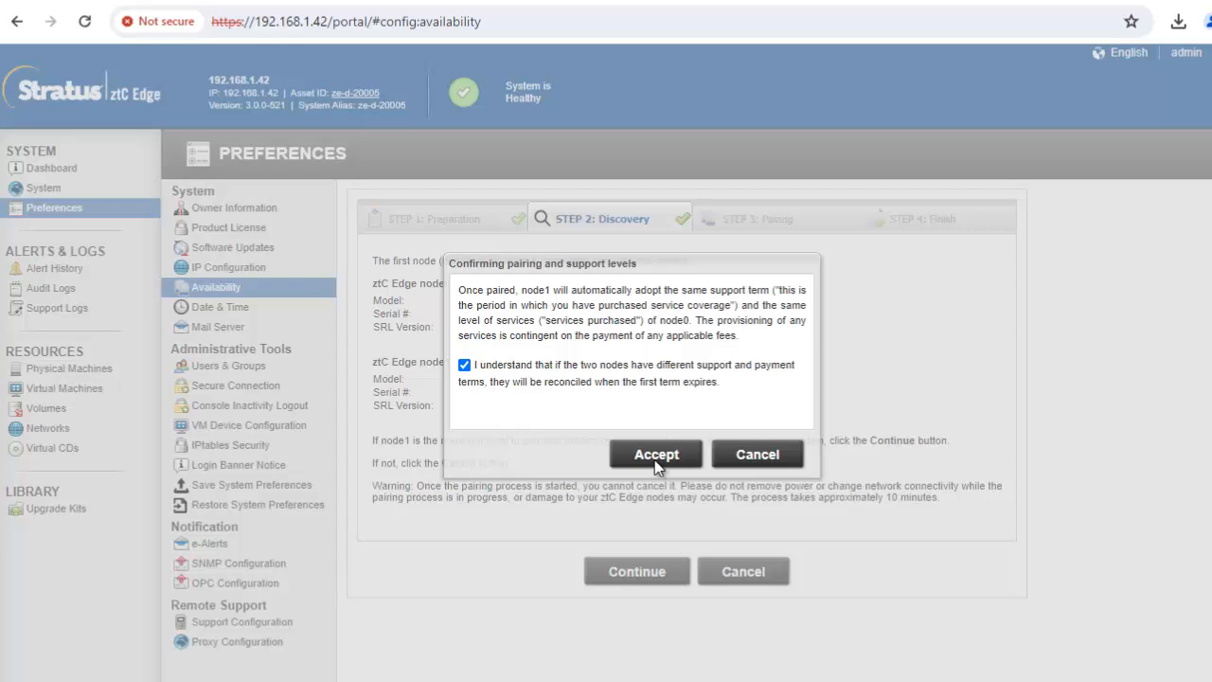
left_click(654, 453)
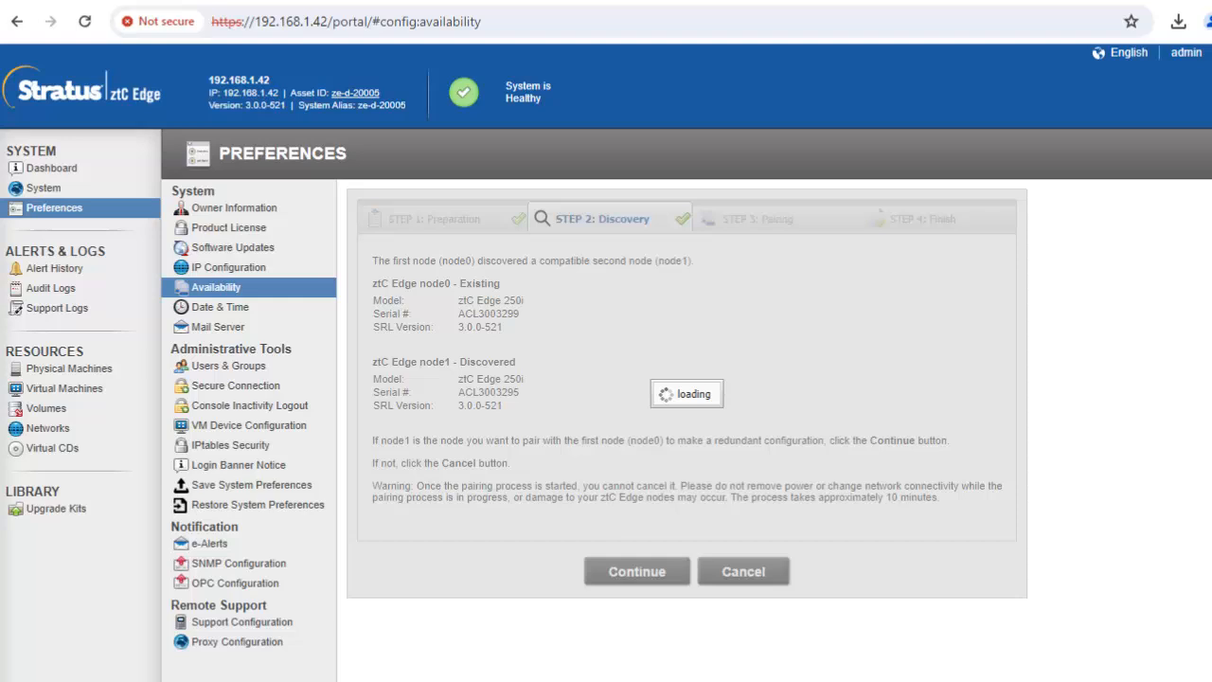
Let pairing reach Step 4: Finish, then close the wizard to show both nodes on the Dashboard
left_click(637, 571)
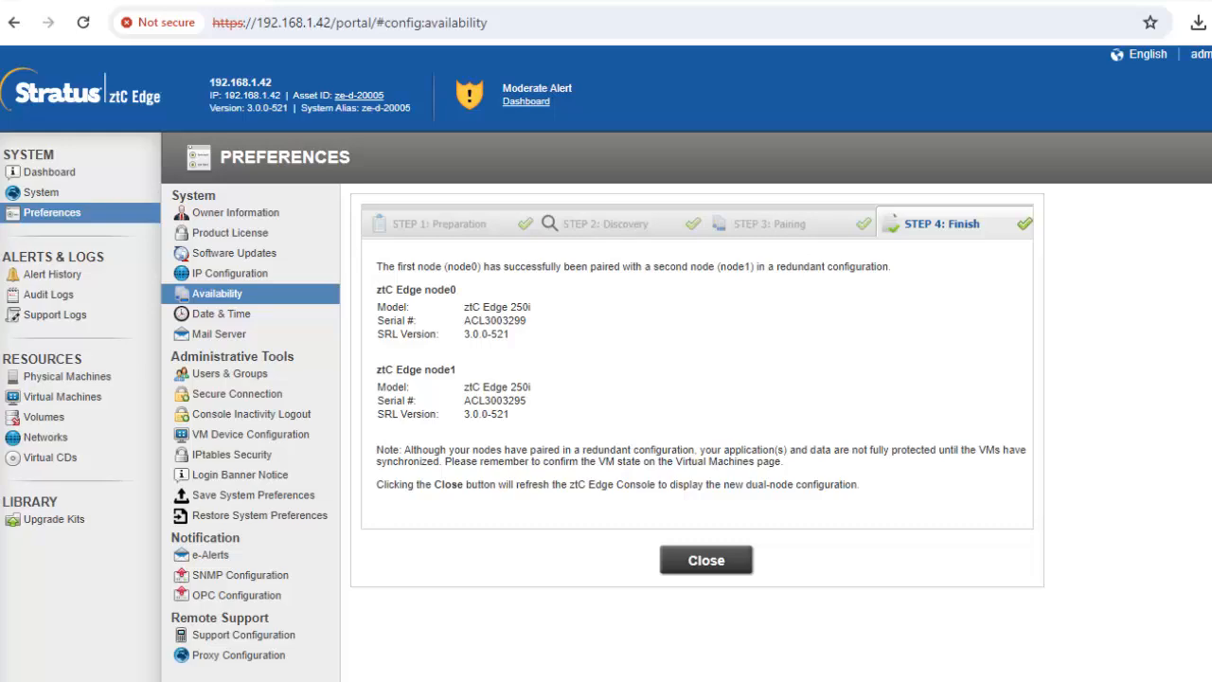
mouse_move(706, 559)
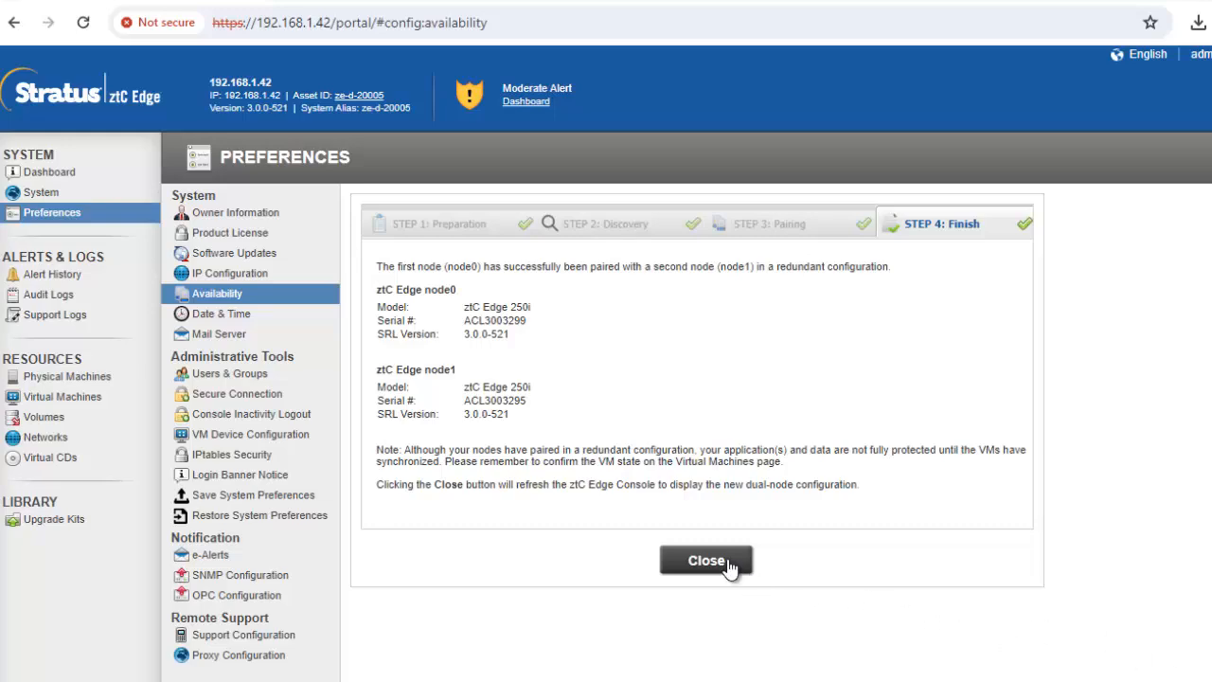
left_click(721, 560)
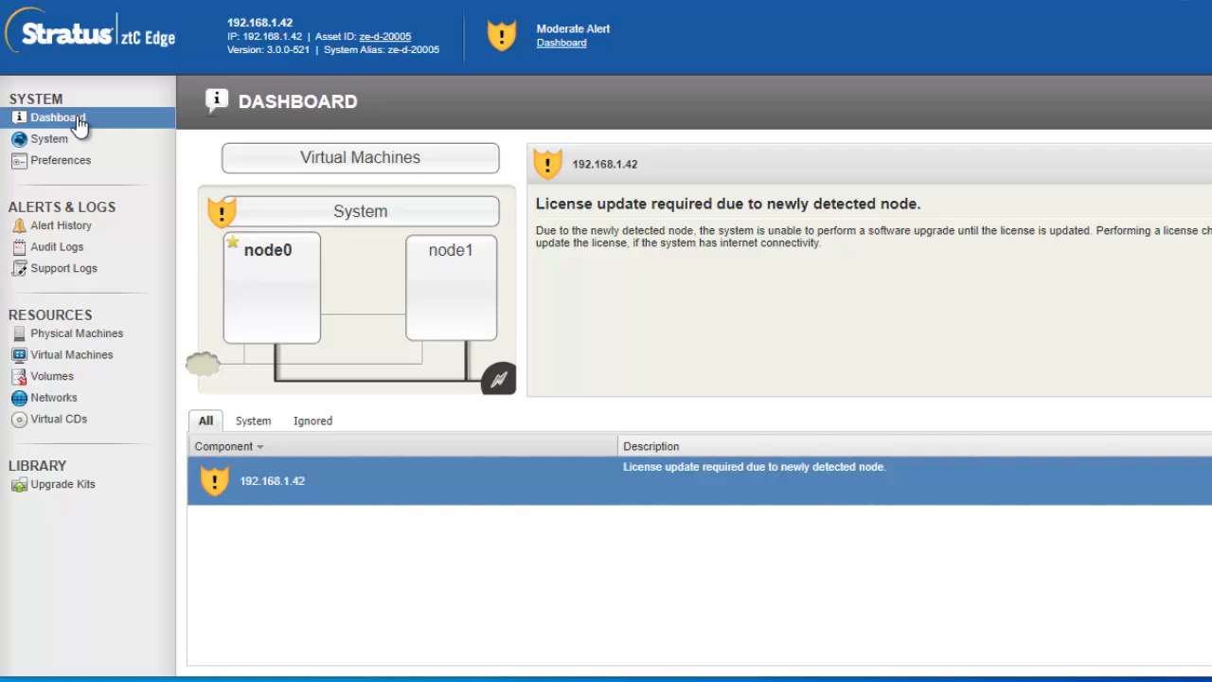
Check the product license online, then view node1's empty IP configuration fields
left_click(63, 177)
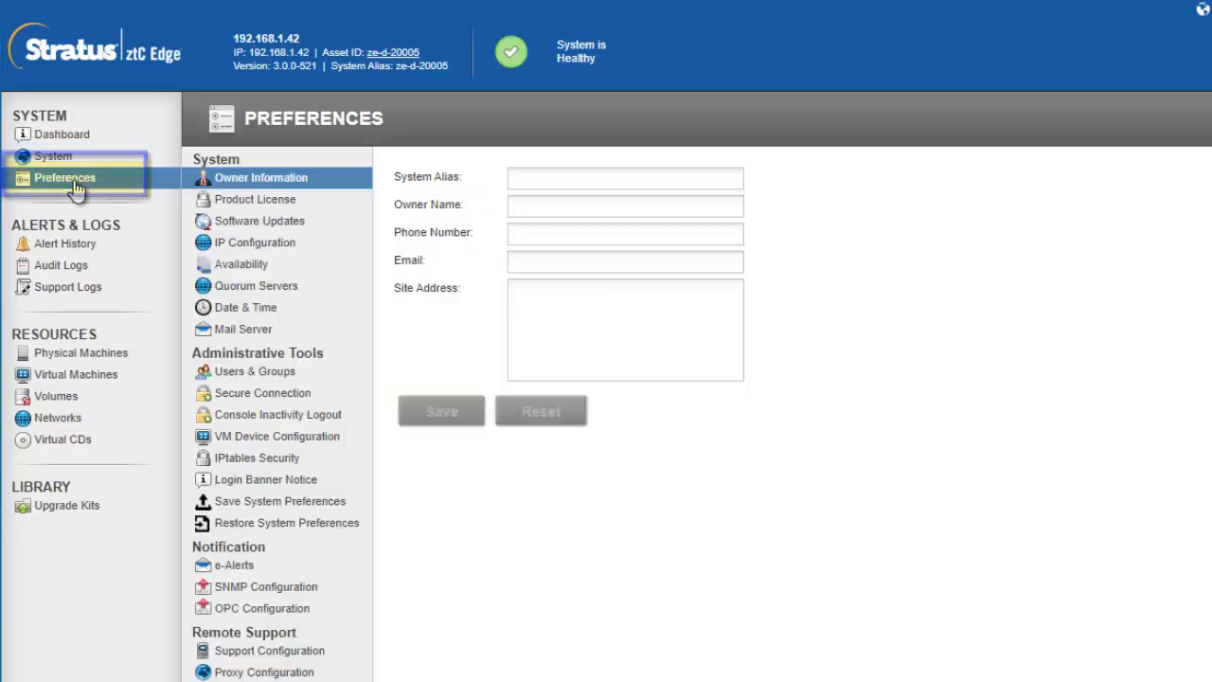
mouse_move(249, 199)
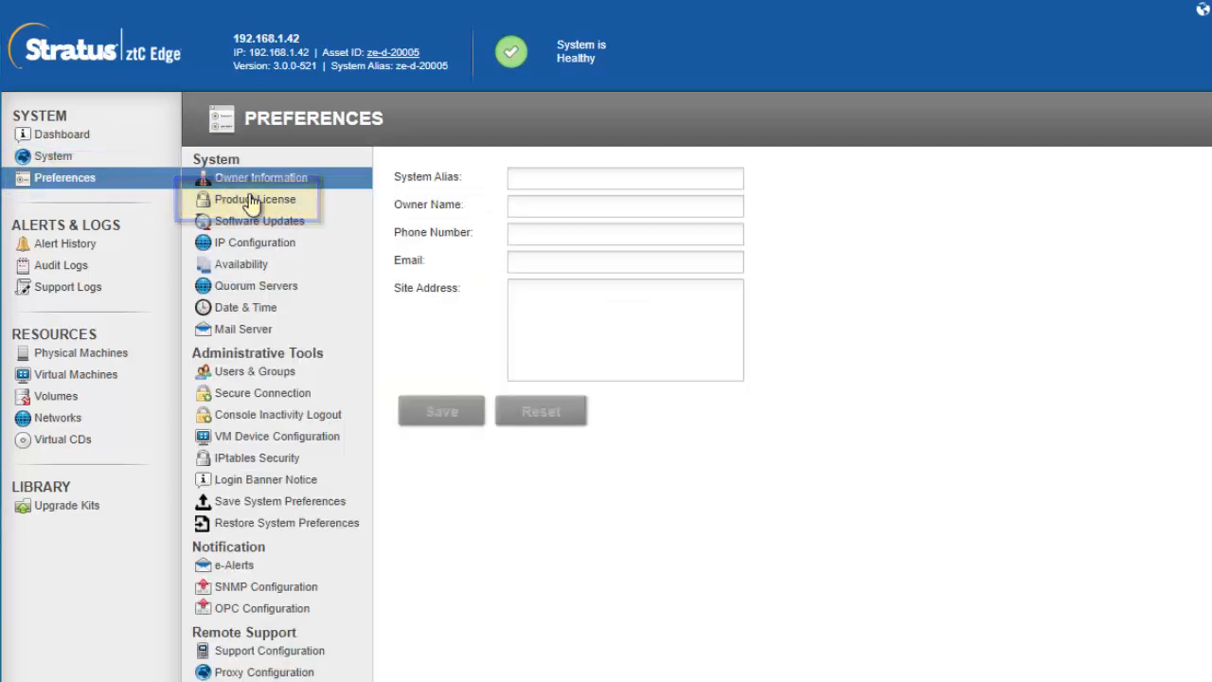
left_click(254, 198)
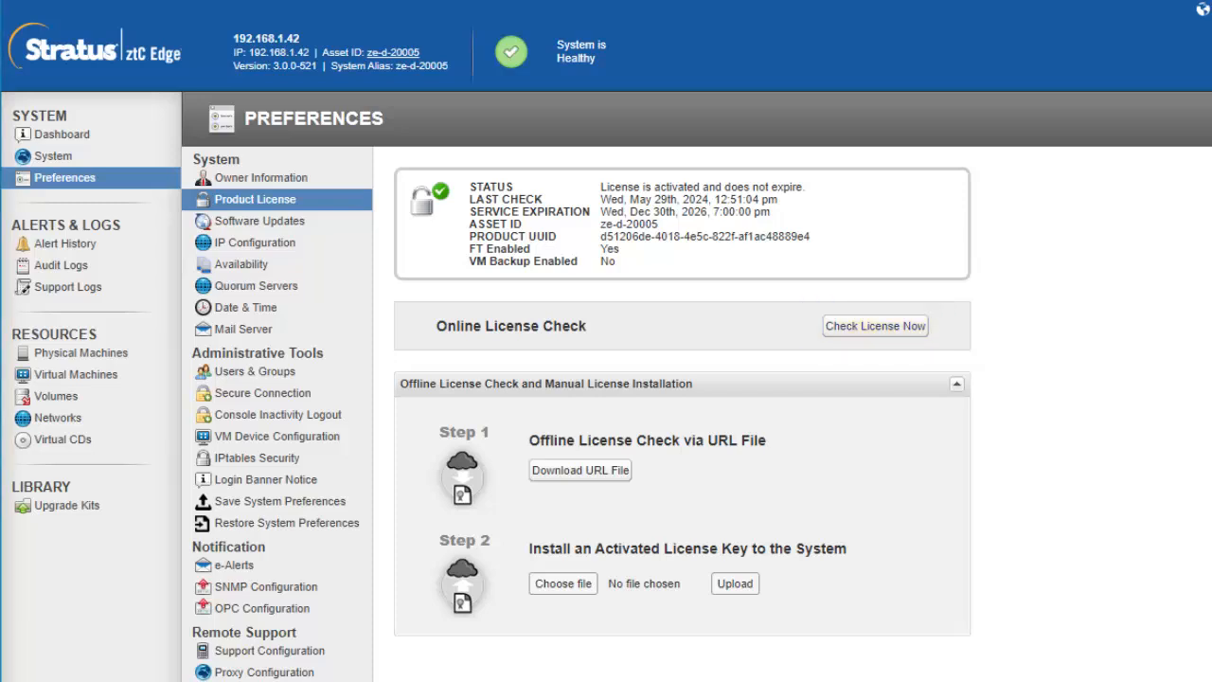
left_click(579, 470)
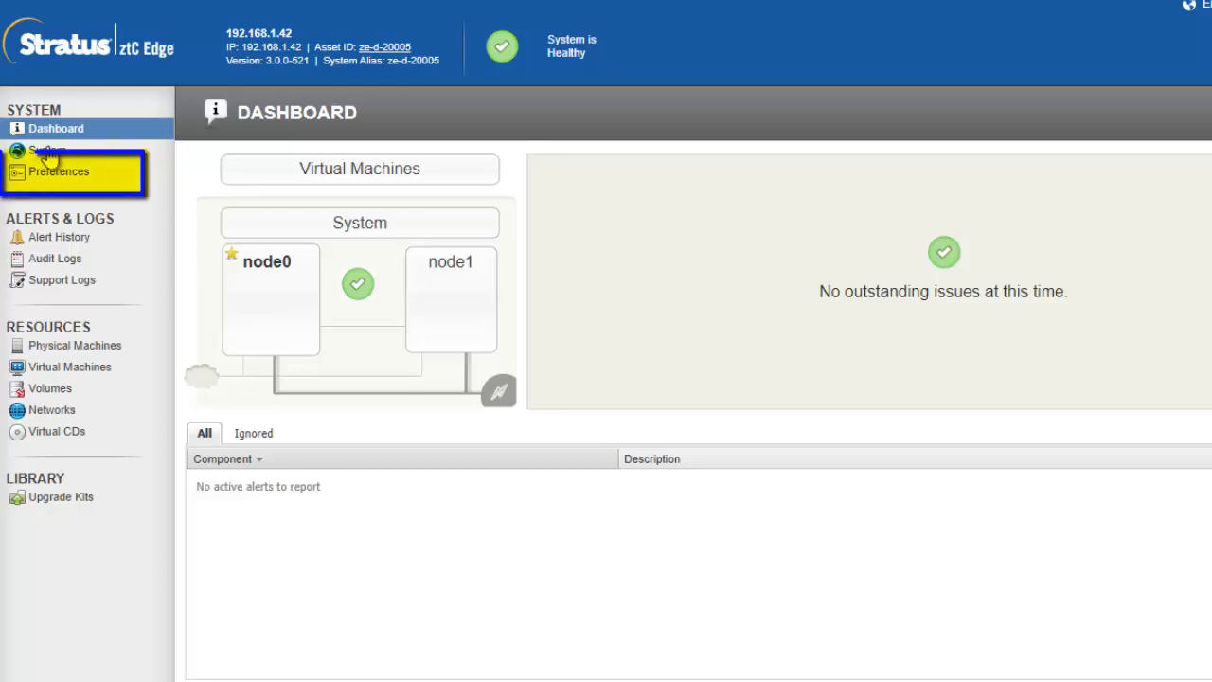
left_click(58, 172)
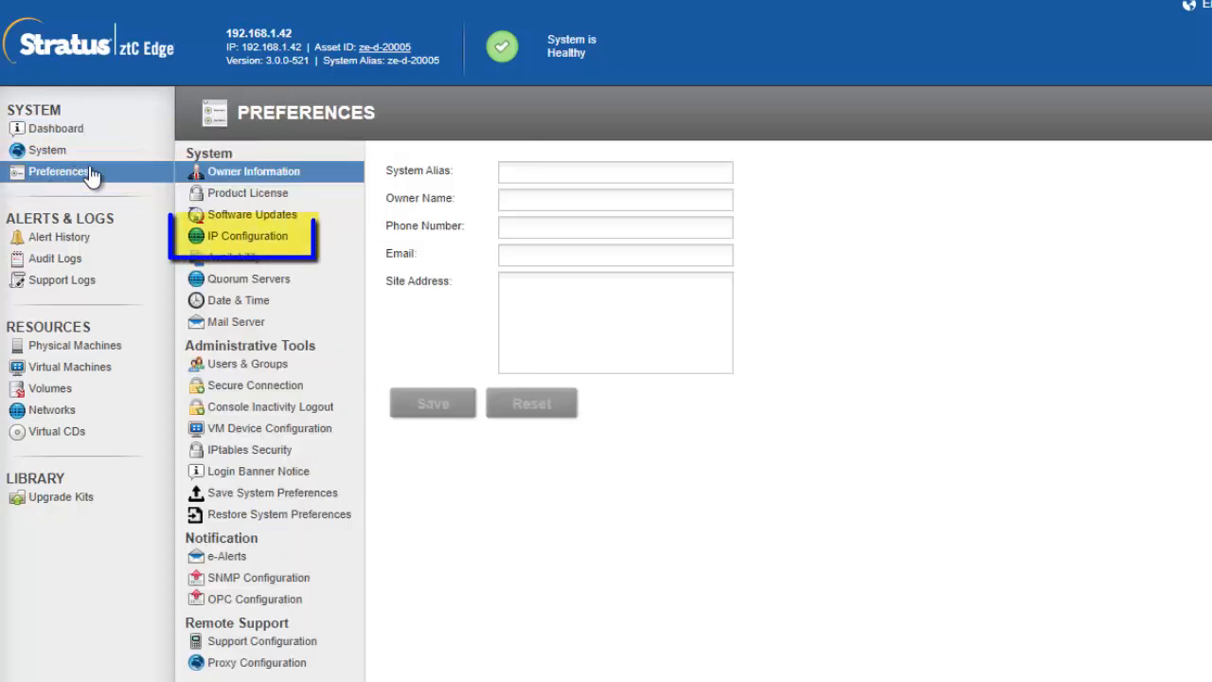
left_click(247, 235)
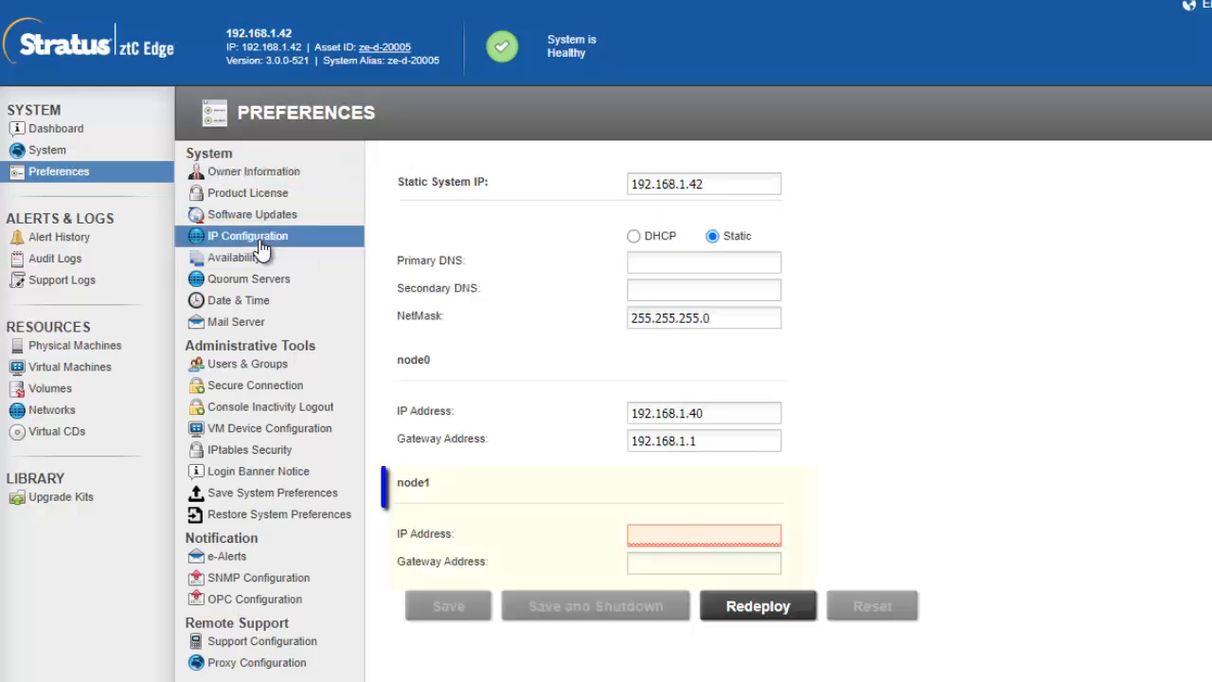